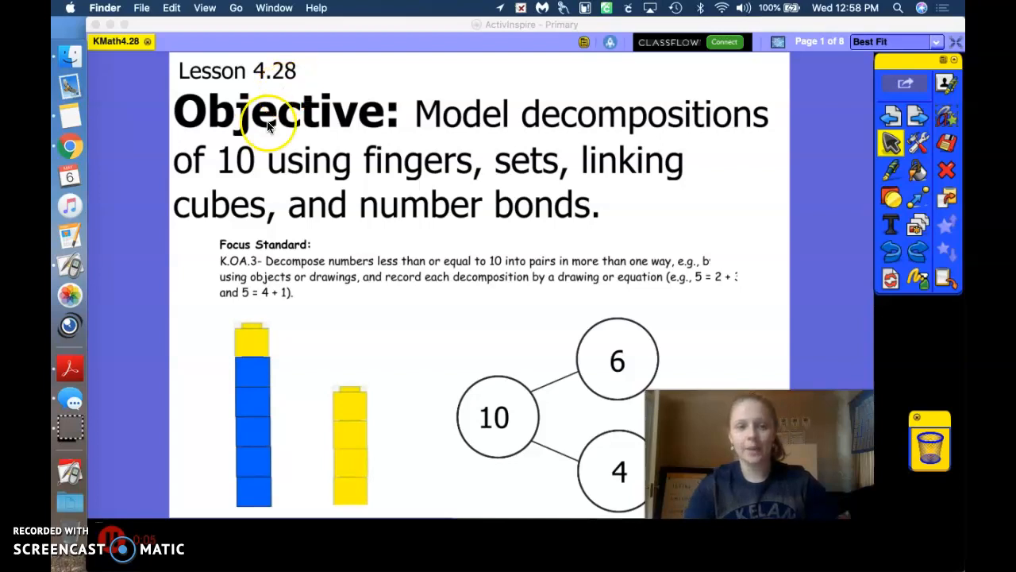
pyautogui.moveTo(611, 143)
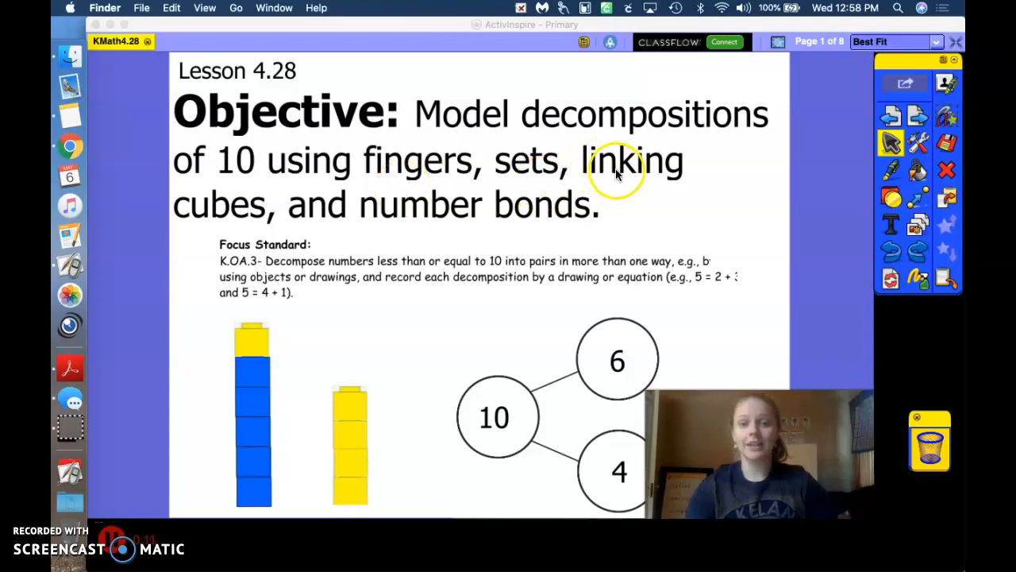
pyautogui.moveTo(564, 230)
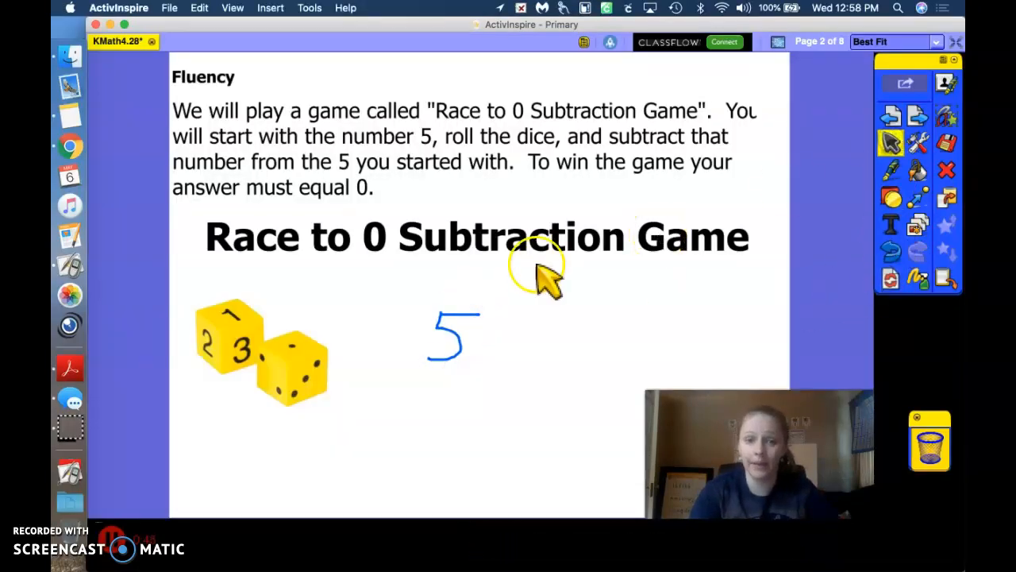
pyautogui.moveTo(294, 378)
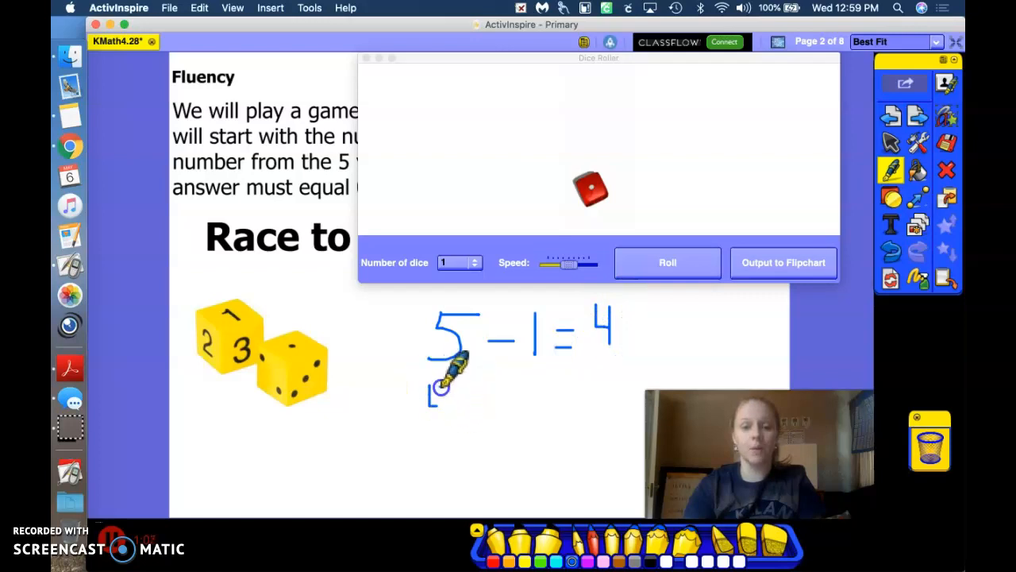
# Step: Roll the die again and write 0 to complete 4 − 4 = 0 under the dice
pyautogui.click(667, 262)
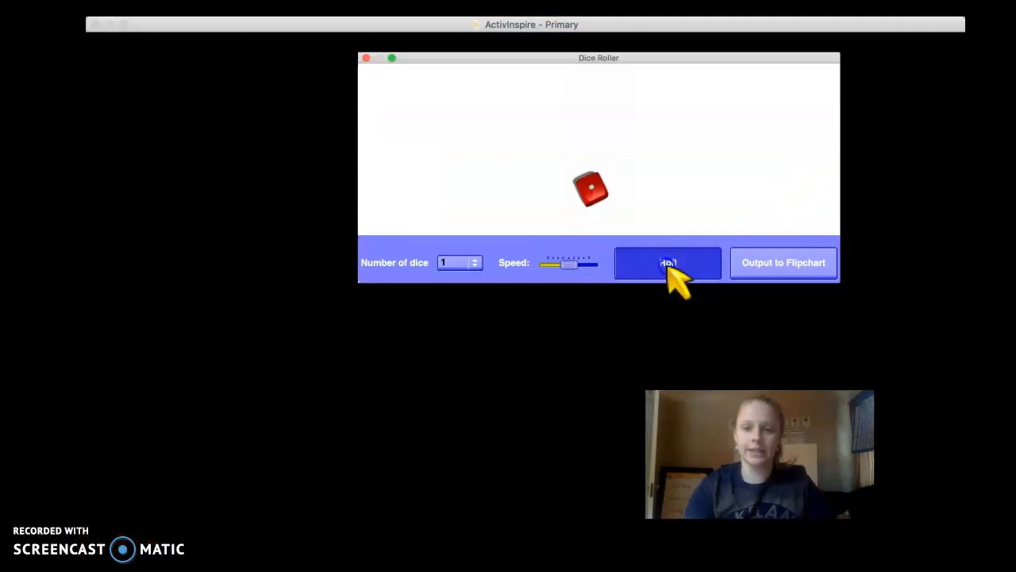
pyautogui.click(667, 262)
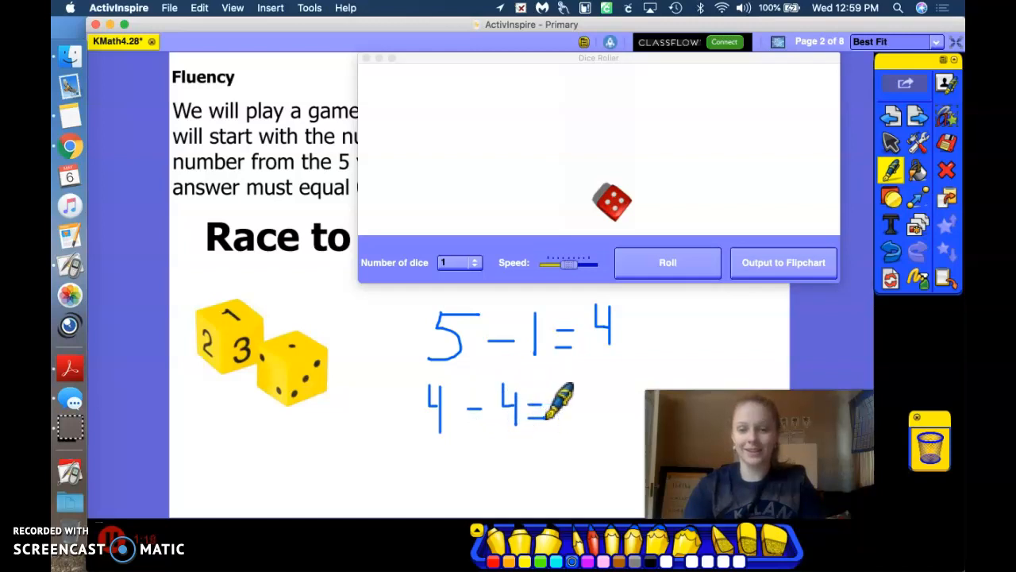
pyautogui.moveTo(572, 389); pyautogui.dragTo(587, 412)
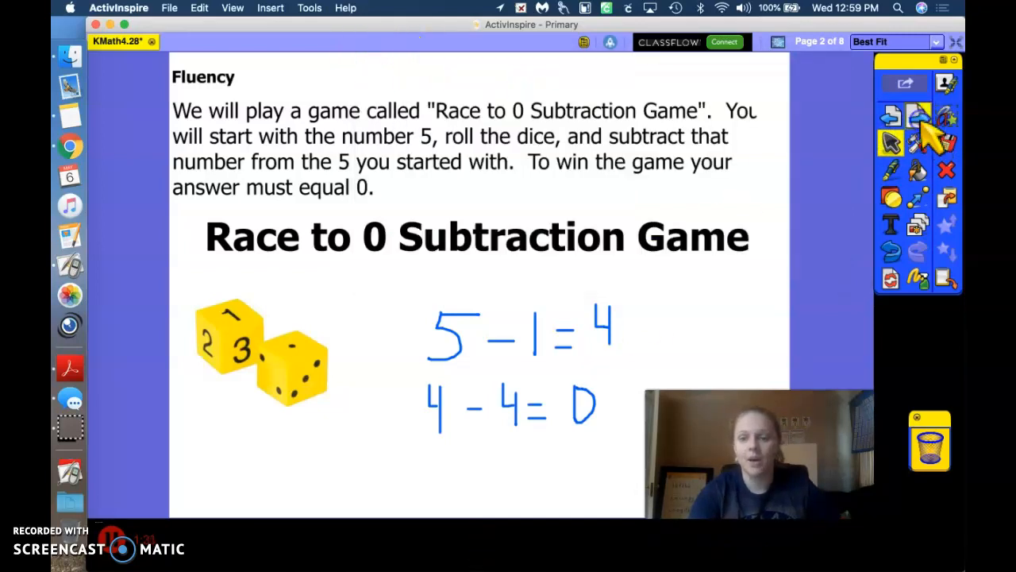
# Step: Advance to page 3, the bead bracelet with its empty number bond
pyautogui.click(956, 41)
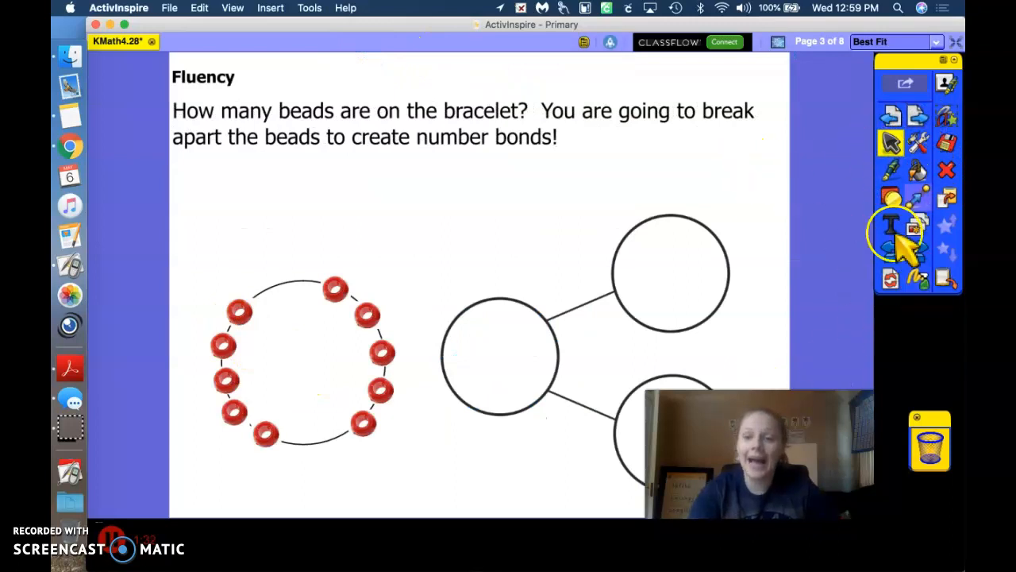
pyautogui.moveTo(881, 177)
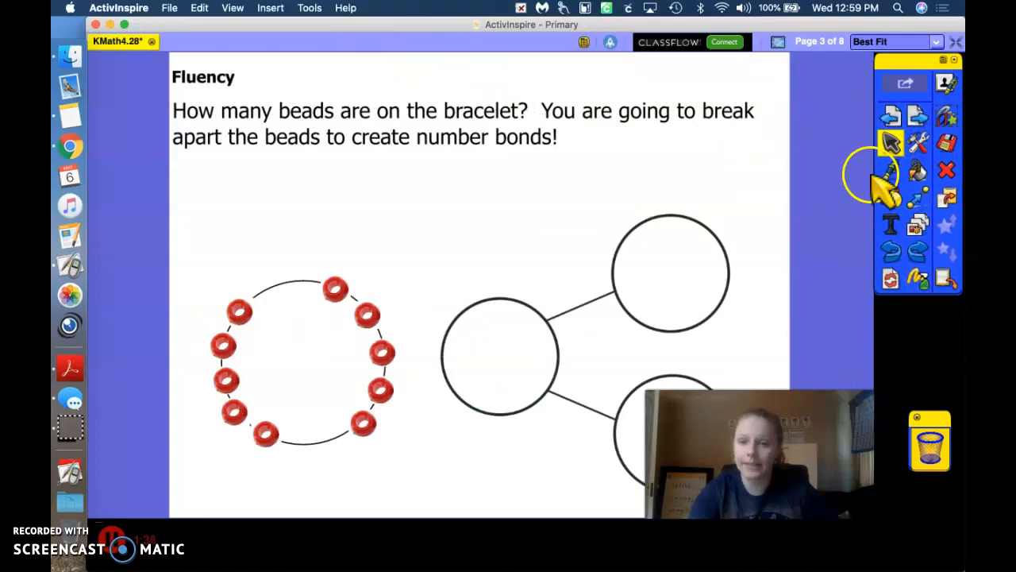
pyautogui.click(890, 169)
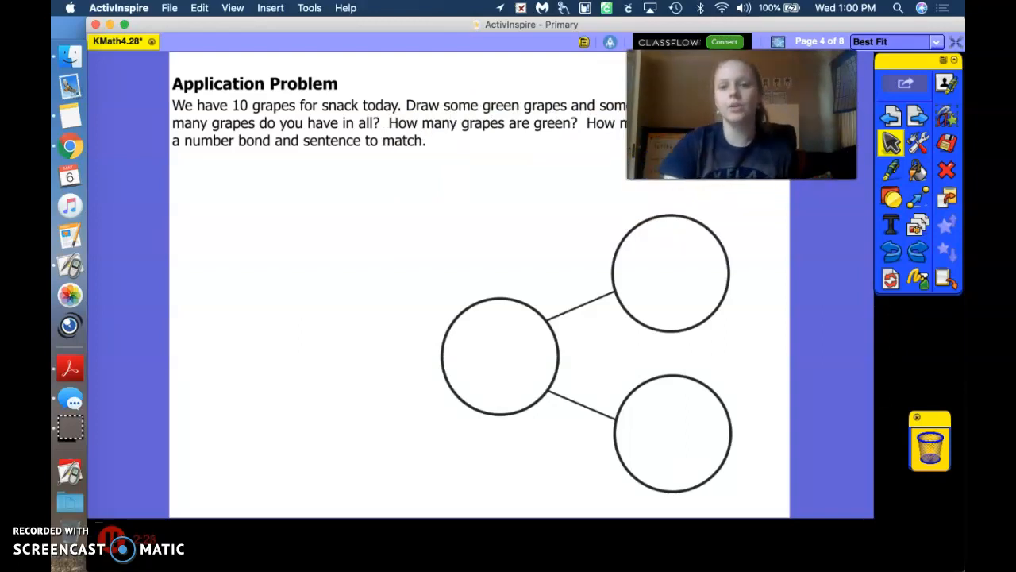
# Step: Start freehand pen marks on the 10 green and purple grapes problem page
pyautogui.moveTo(740, 115); pyautogui.dragTo(282, 452)
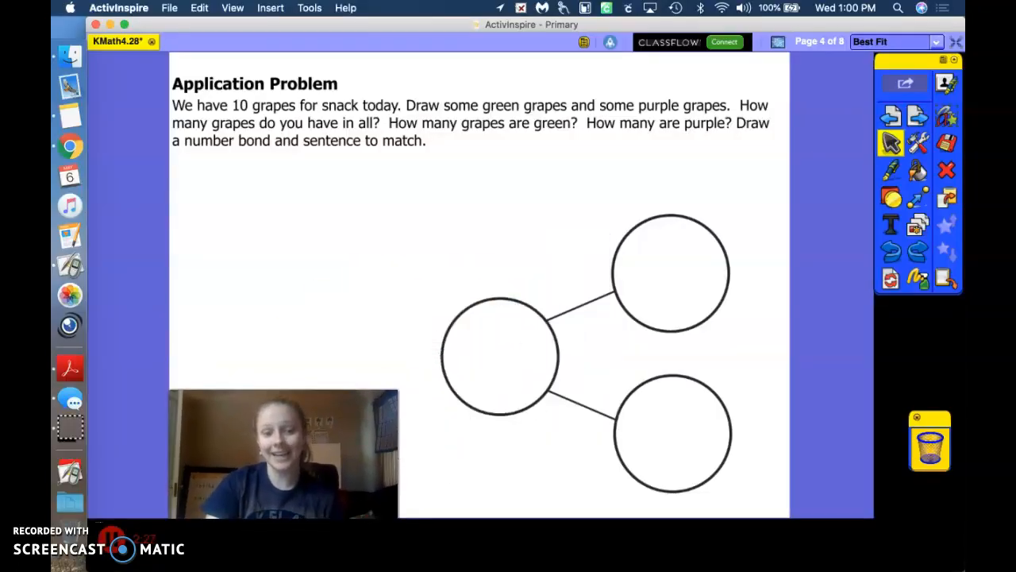
pyautogui.click(891, 168)
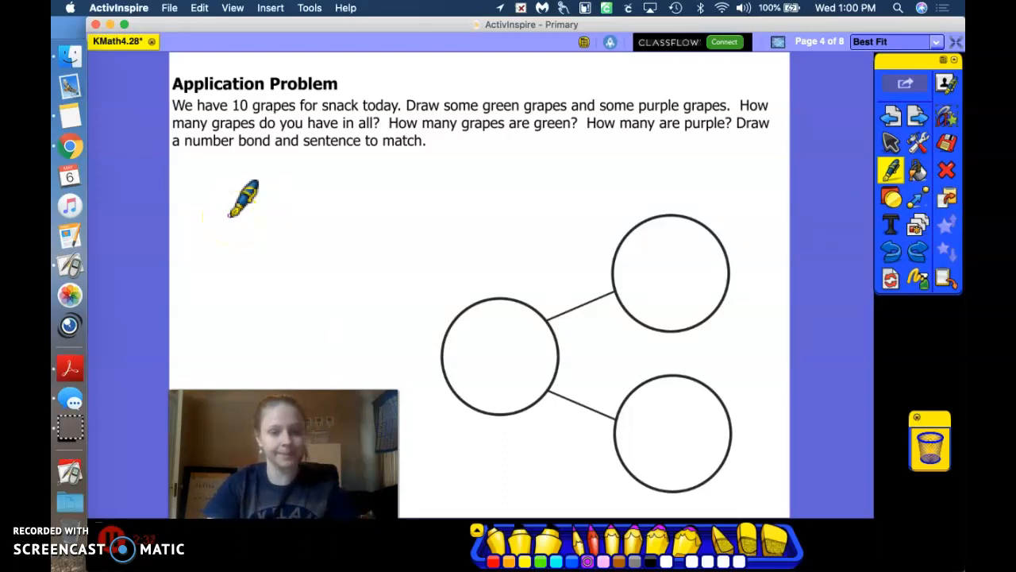
pyautogui.moveTo(245, 198); pyautogui.dragTo(228, 214)
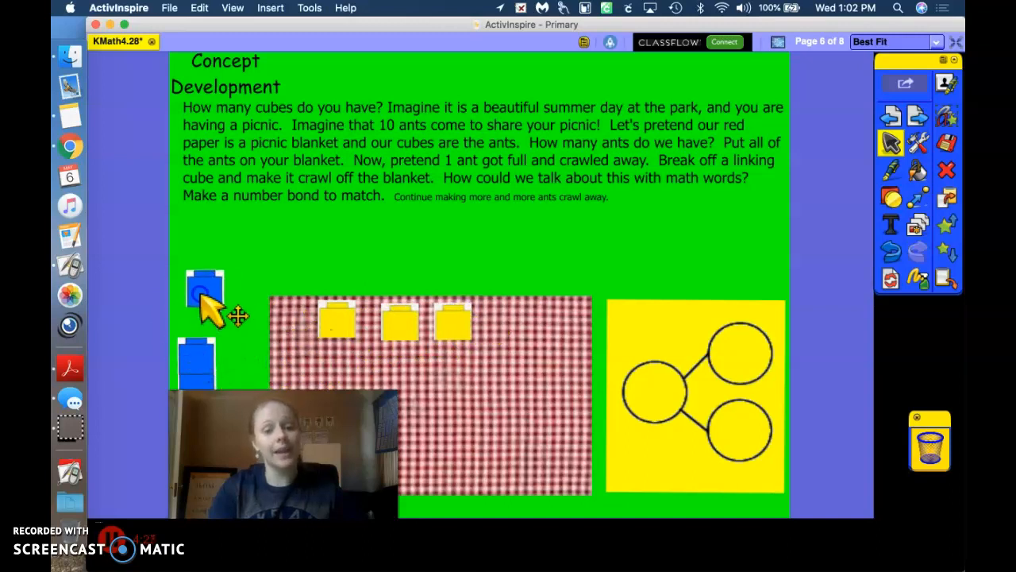
# Step: Move a blue cube and a yellow cube off the picnic blanket
pyautogui.moveTo(205, 289); pyautogui.dragTo(264, 264)
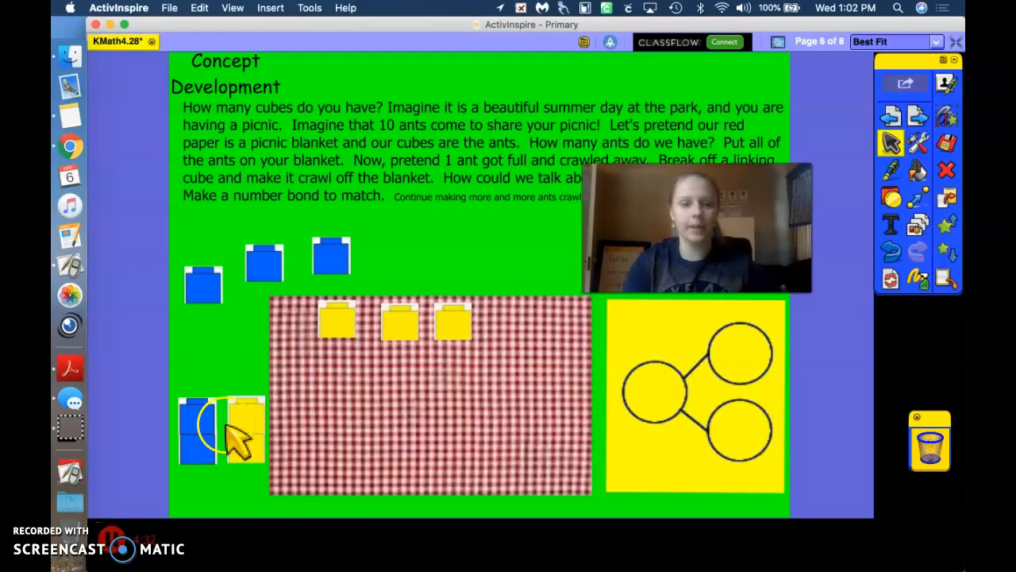
pyautogui.moveTo(238, 429); pyautogui.dragTo(463, 500)
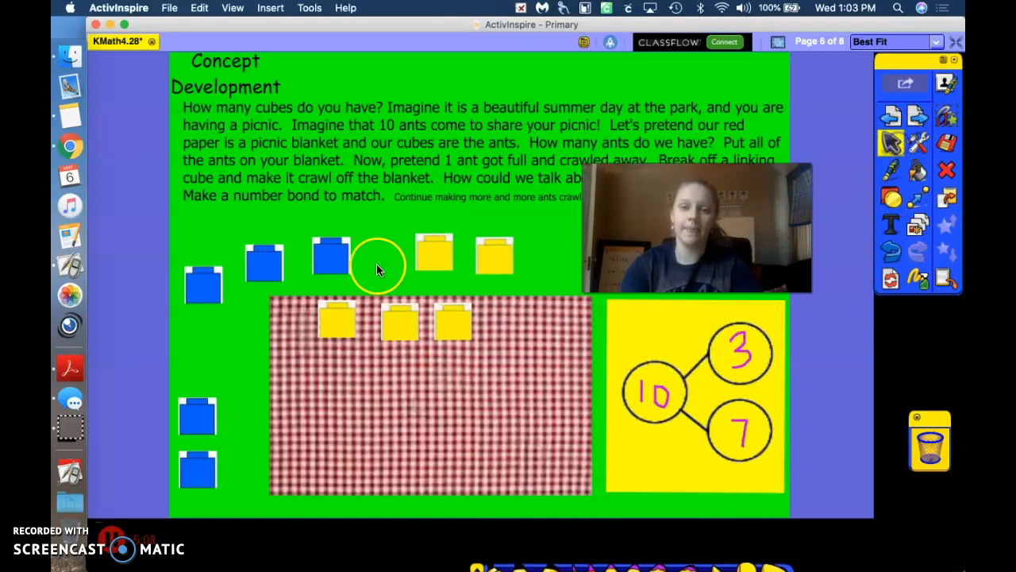
# Step: Put two cubes back onto the blanket and advance to the Problem Set page
pyautogui.moveTo(435, 253); pyautogui.dragTo(568, 321)
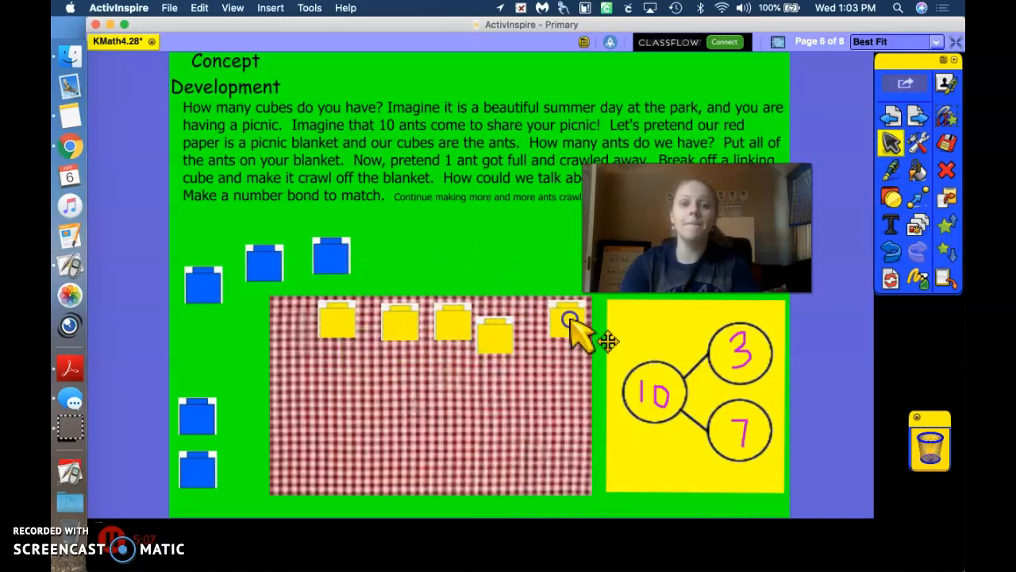
pyautogui.moveTo(330, 258); pyautogui.dragTo(337, 393)
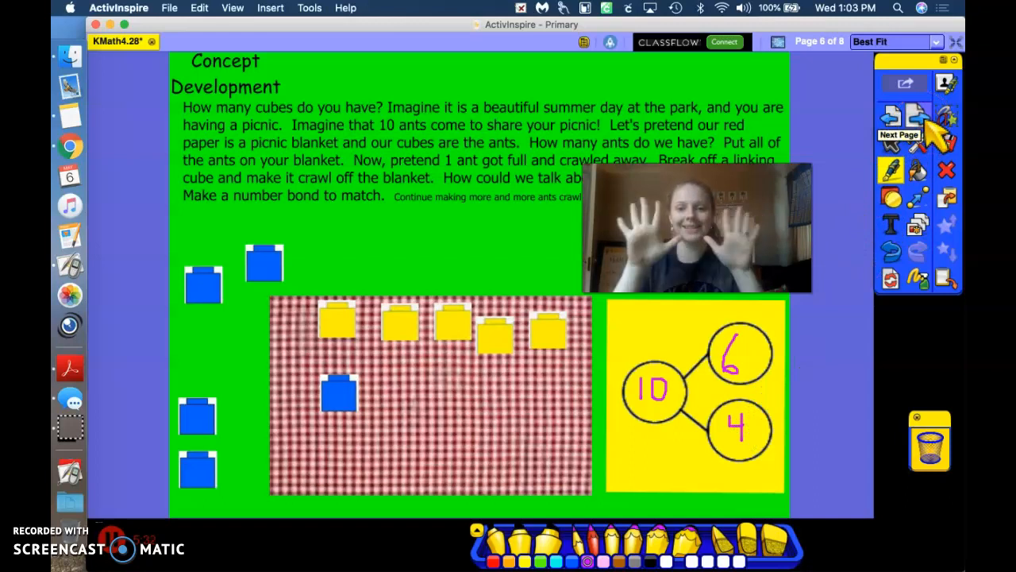
pyautogui.click(899, 119)
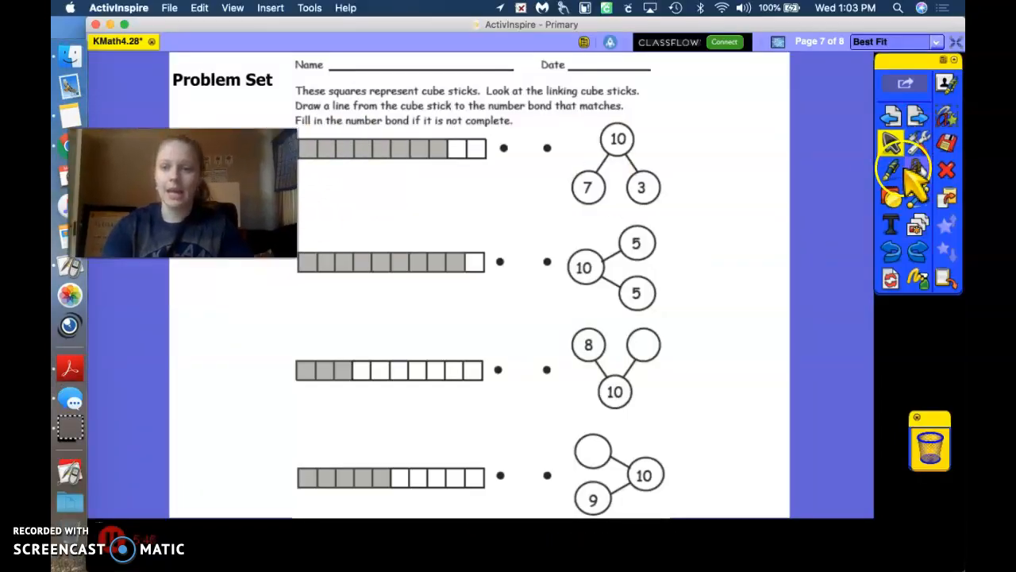
# Step: Switch to the pink pen for lettering a, b, c, d beside the number bonds
pyautogui.click(890, 170)
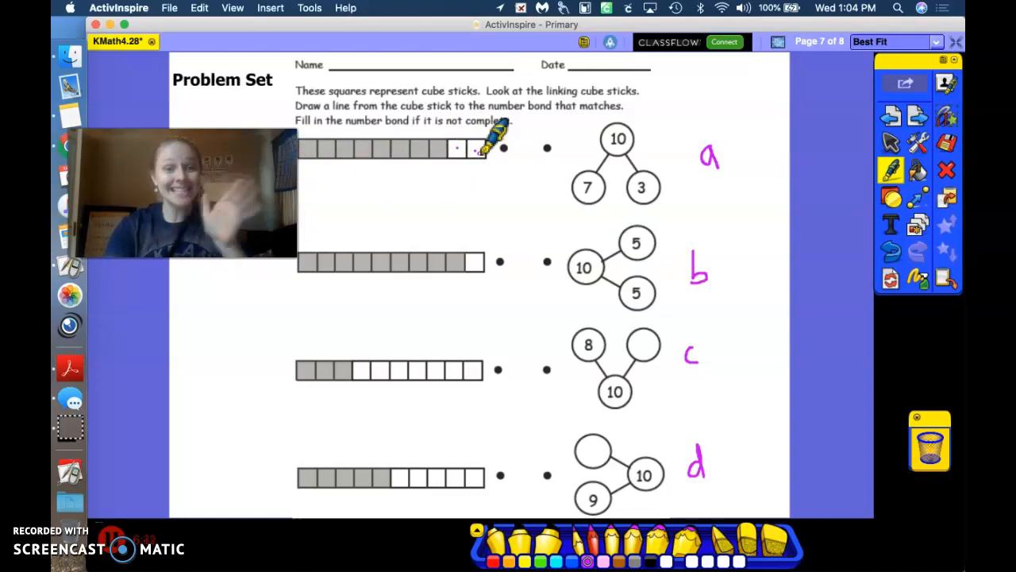
# Step: Draw purple matching lines from the first and second cube sticks' dots to their bonds
pyautogui.moveTo(502, 149); pyautogui.dragTo(518, 219)
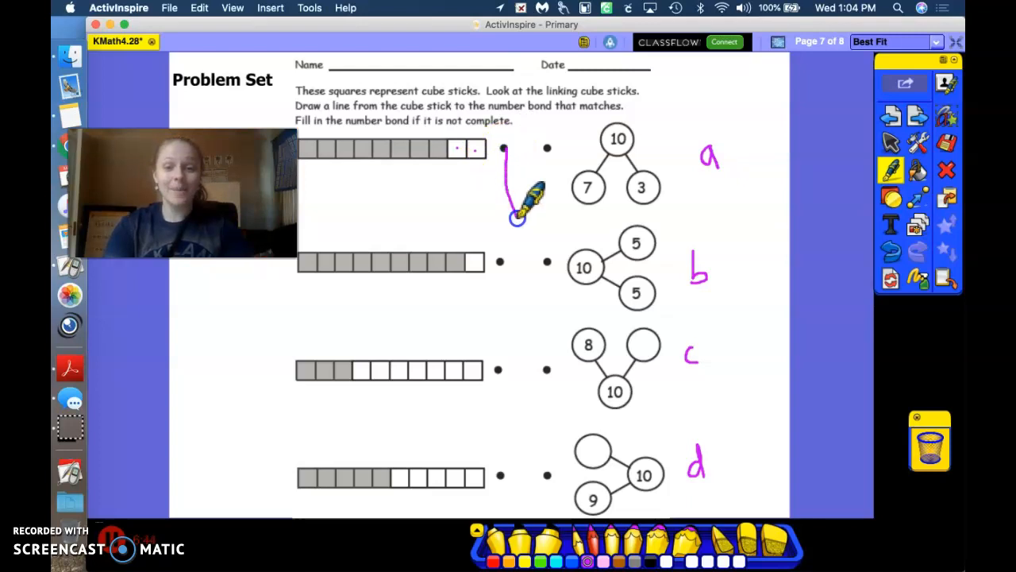
pyautogui.moveTo(505, 150); pyautogui.dragTo(546, 372)
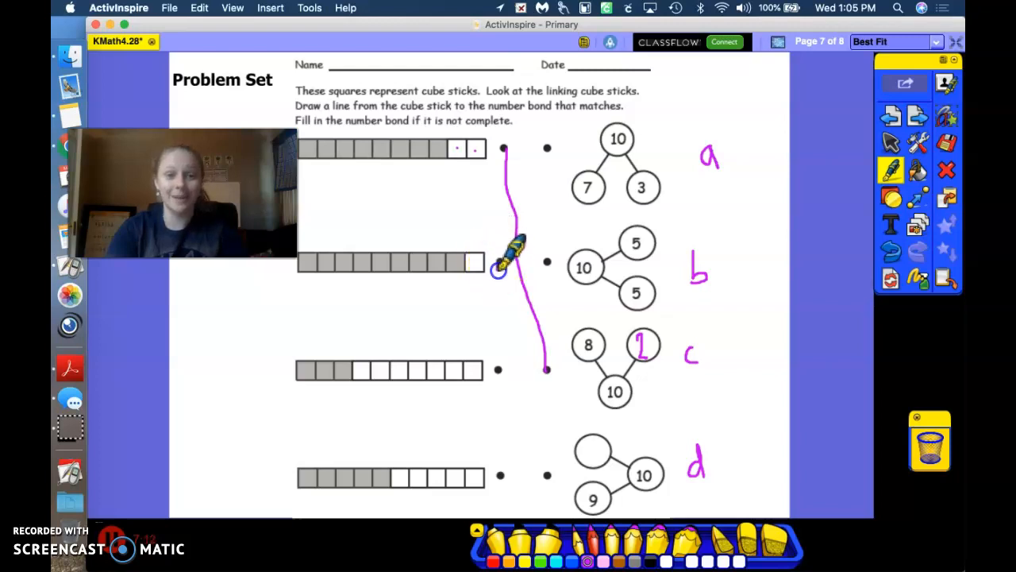
pyautogui.moveTo(502, 262); pyautogui.dragTo(590, 448)
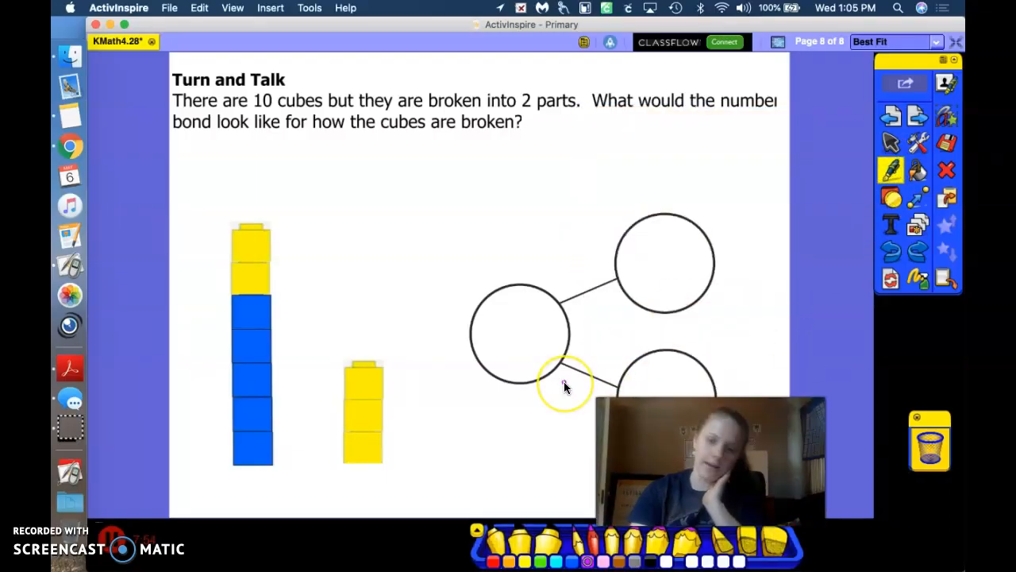
pyautogui.moveTo(564, 386)
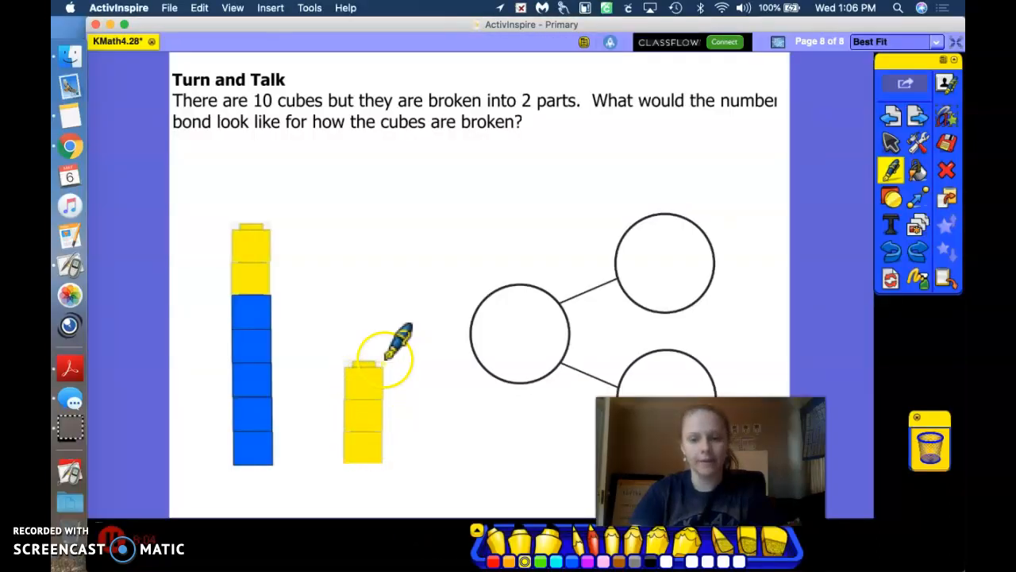
# Step: Pen a part number into the lower circle of the cube-tower number bond
pyautogui.moveTo(389, 342); pyautogui.dragTo(659, 378)
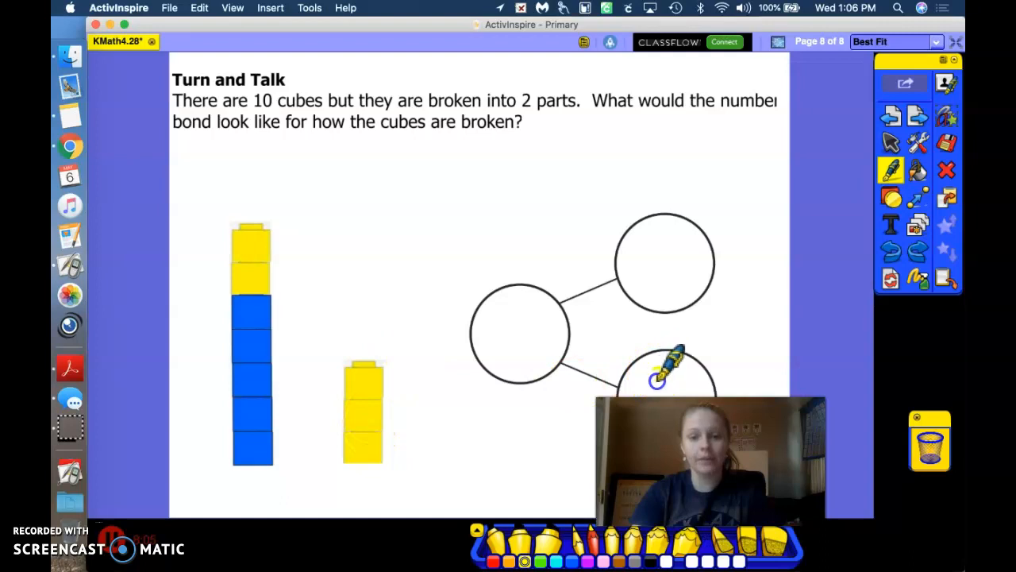